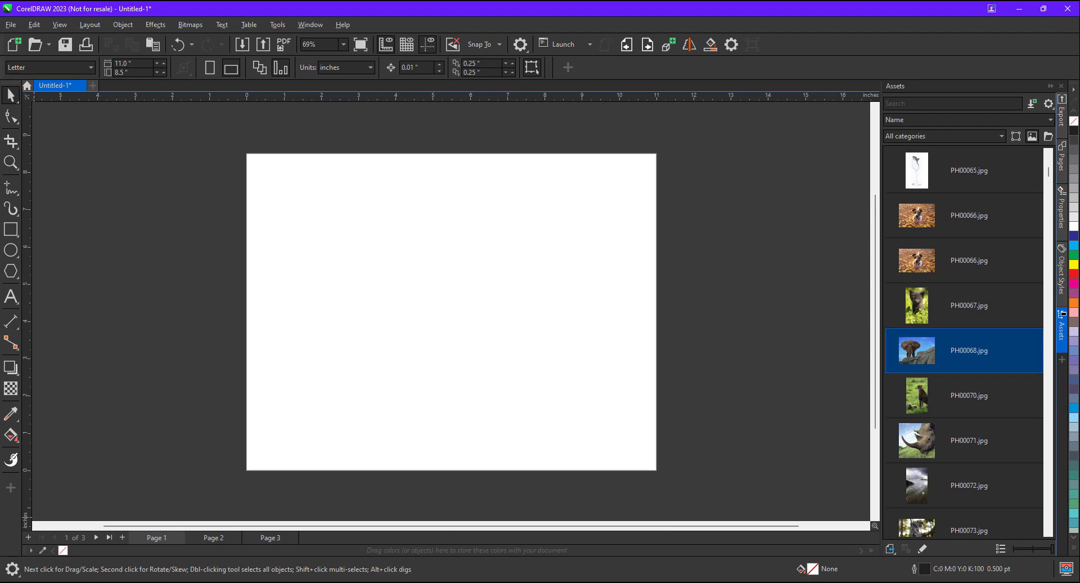
# Import the dog photo PH00110.jpg from the Assets docker onto page 1.
pyautogui.scroll(-3)
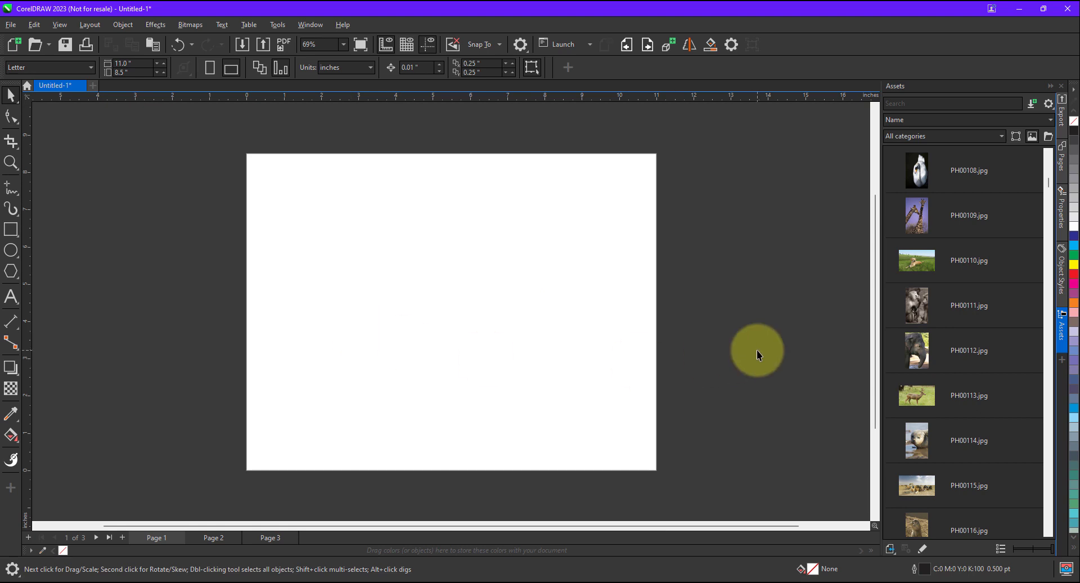
pyautogui.click(968, 304)
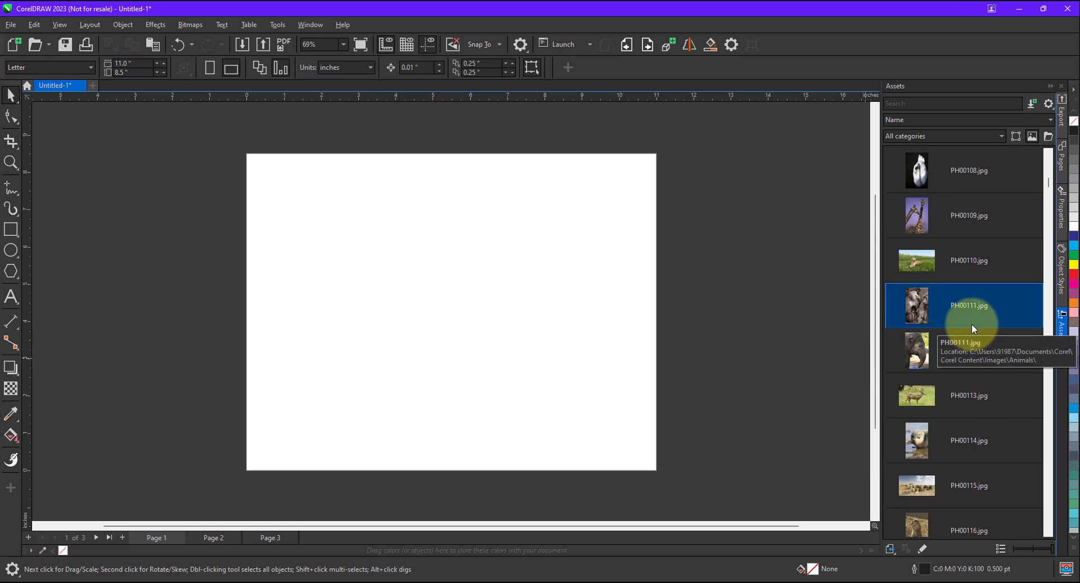
pyautogui.rightClick(968, 260)
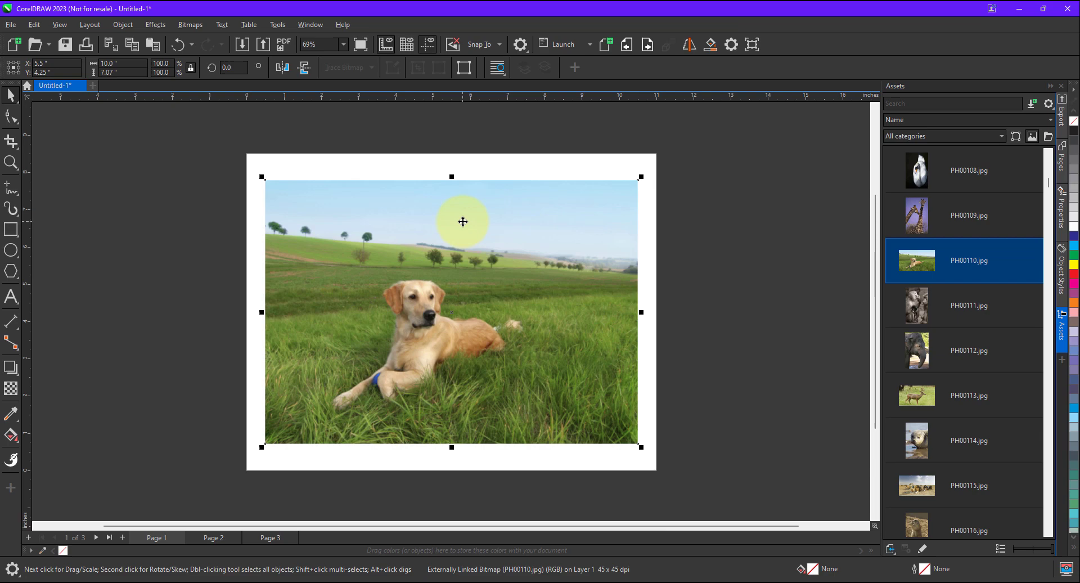
pyautogui.moveTo(254, 322)
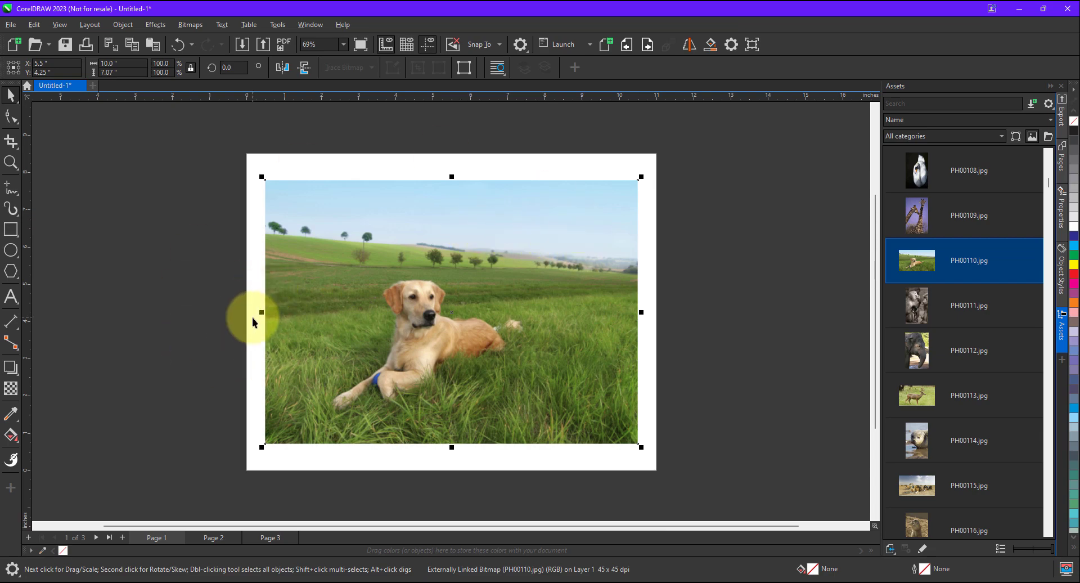
pyautogui.moveTo(263, 330)
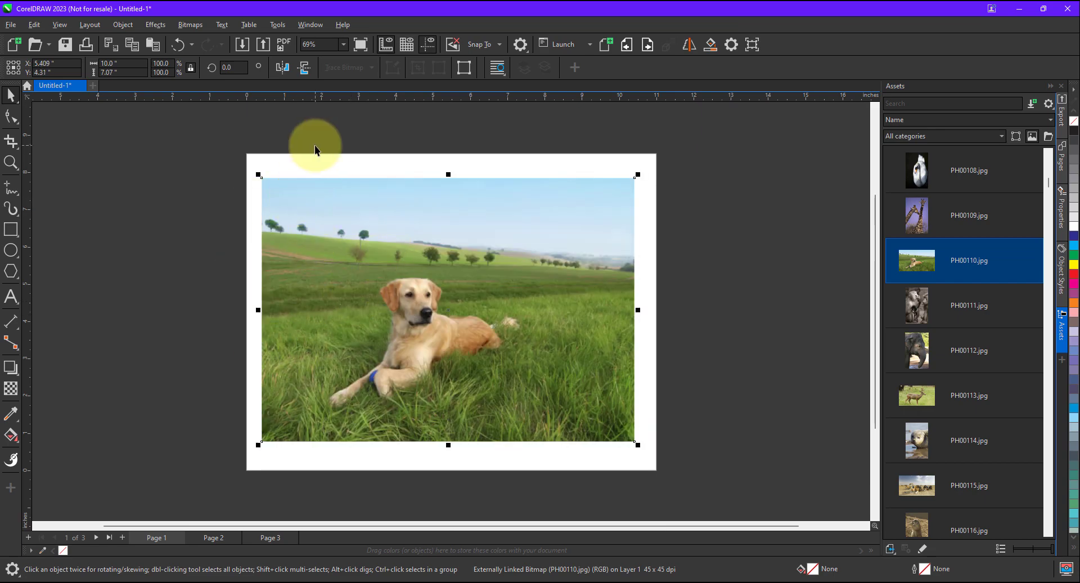
pyautogui.moveTo(313, 151)
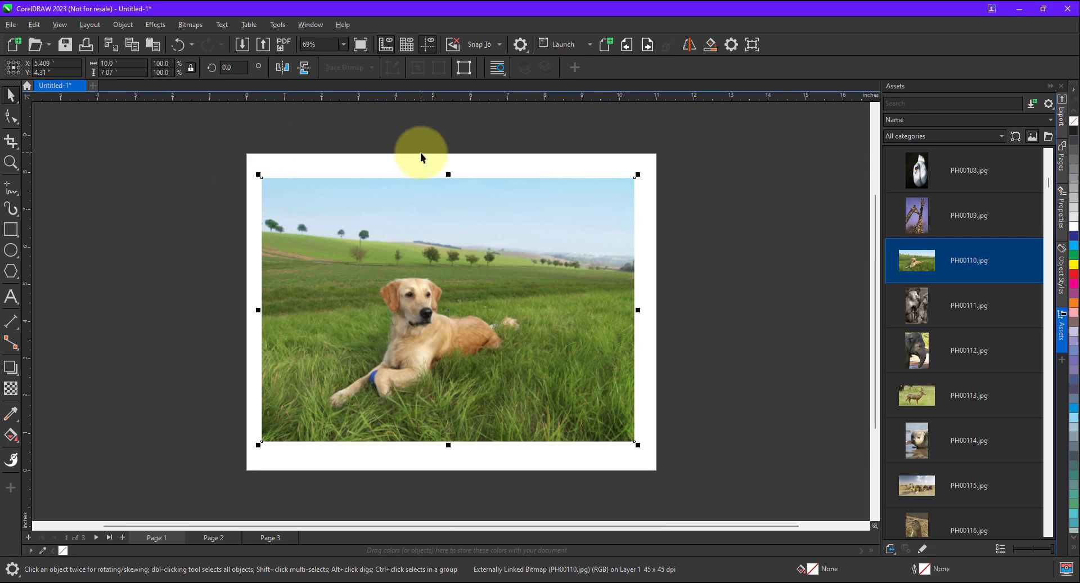
pyautogui.moveTo(397, 185)
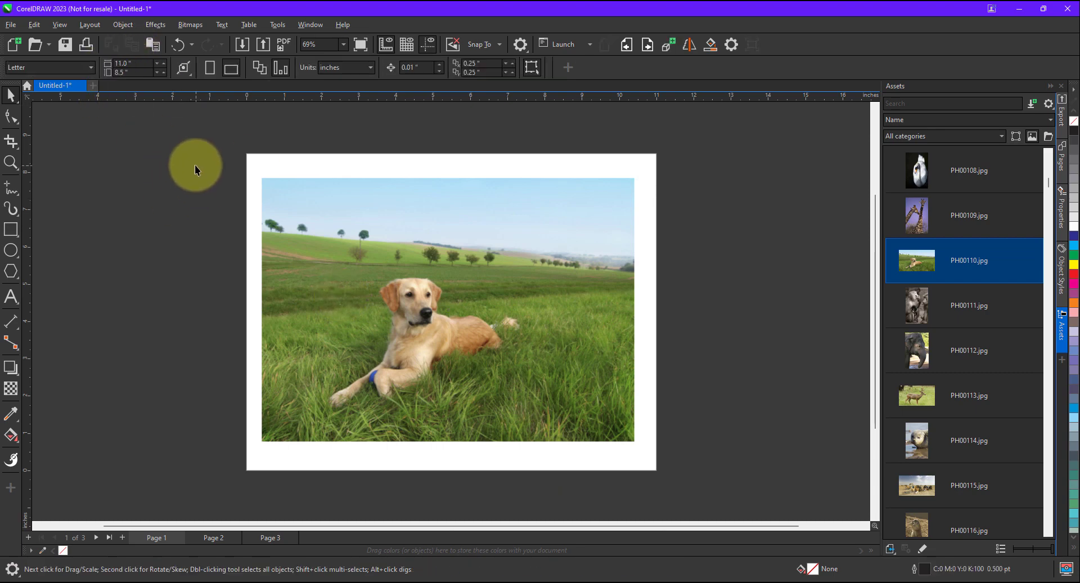
pyautogui.moveTo(131, 64)
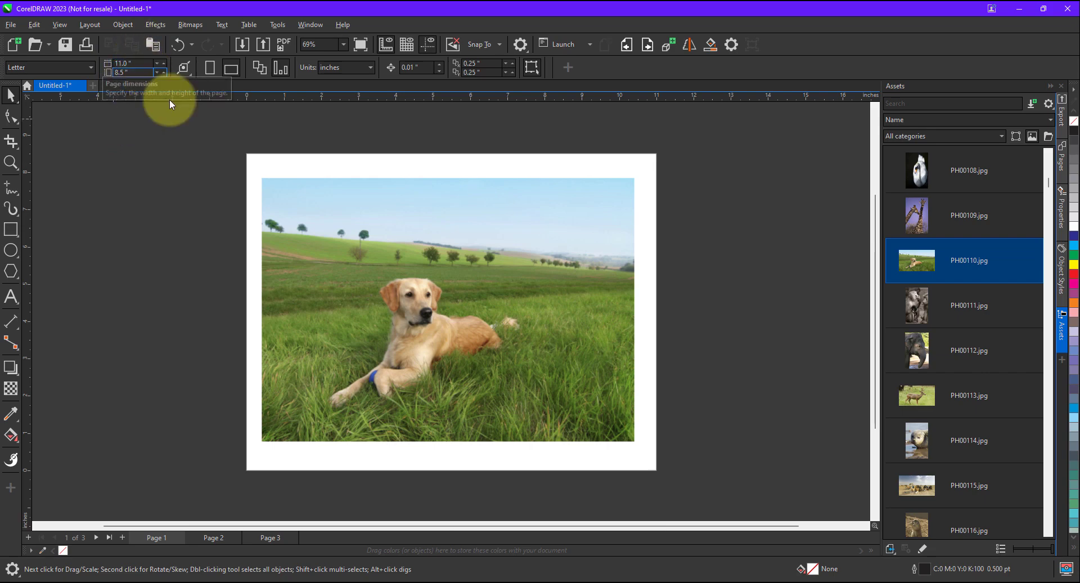
# Switch the document units to pixels, so the page reads 3,300 × 2,550 px.
pyautogui.click(370, 66)
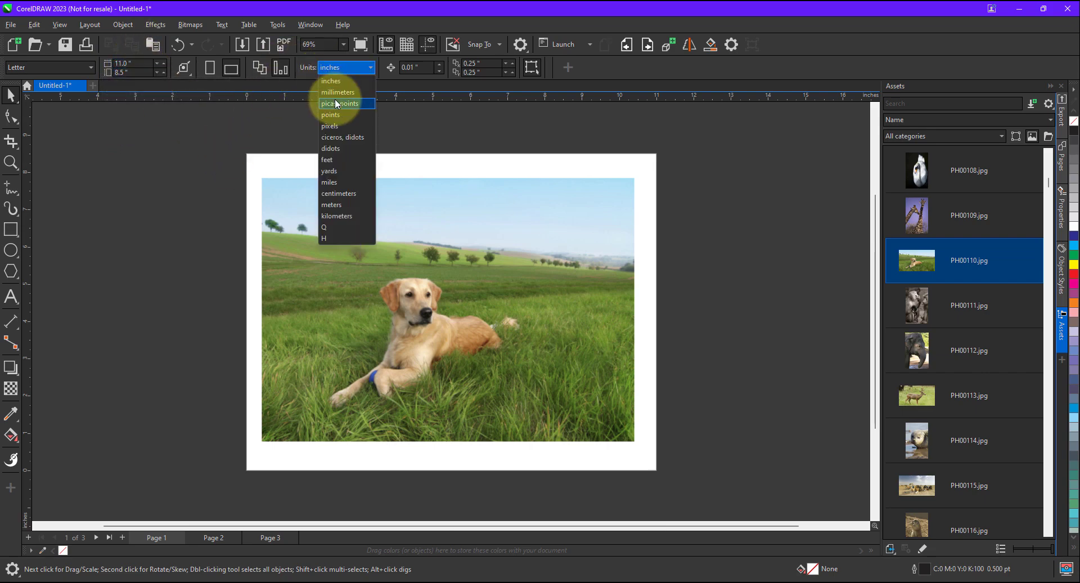
pyautogui.moveTo(336, 126)
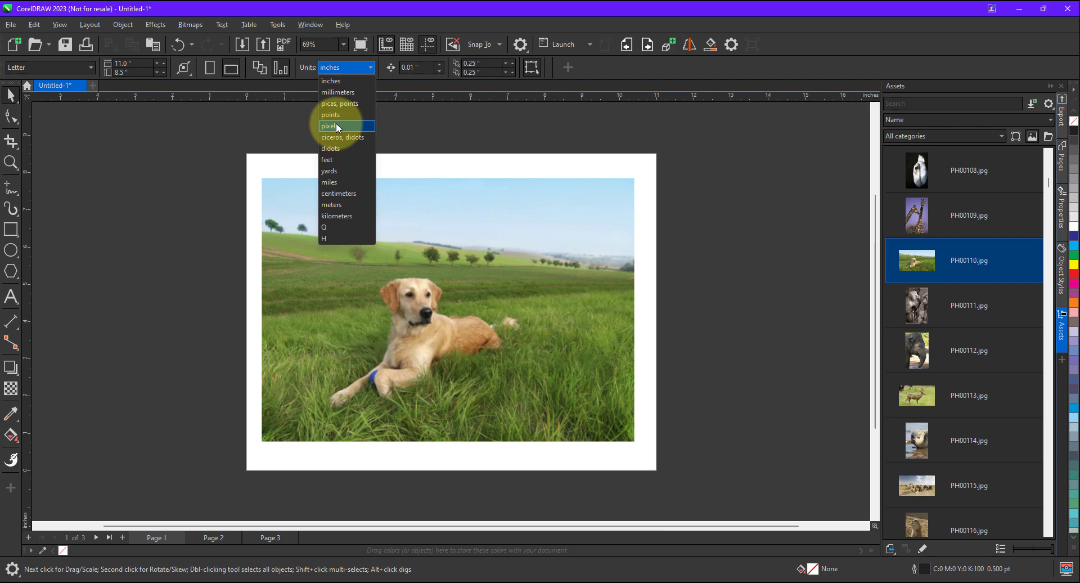
pyautogui.click(330, 126)
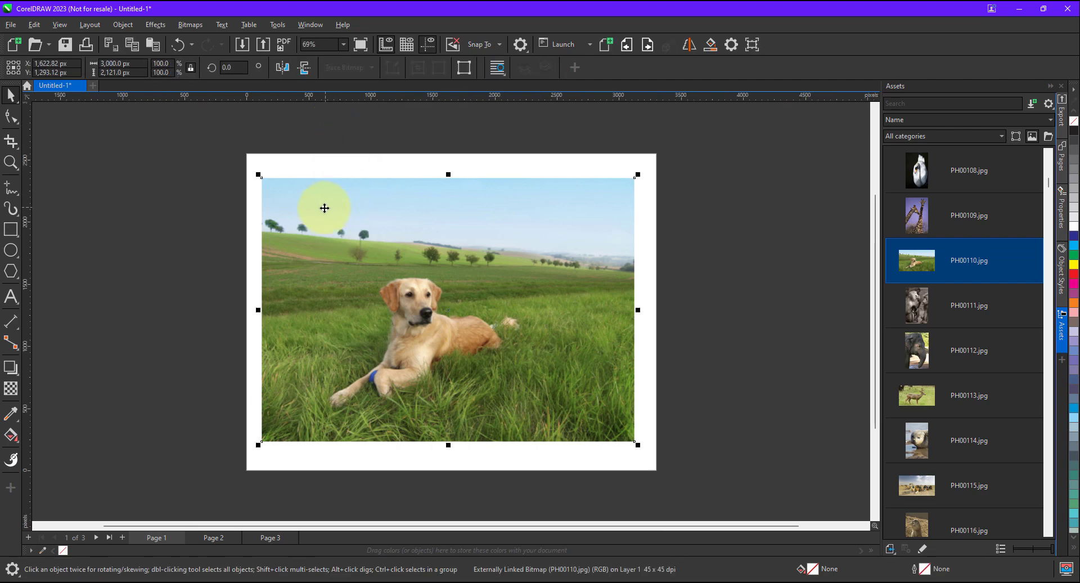
pyautogui.moveTo(225, 183)
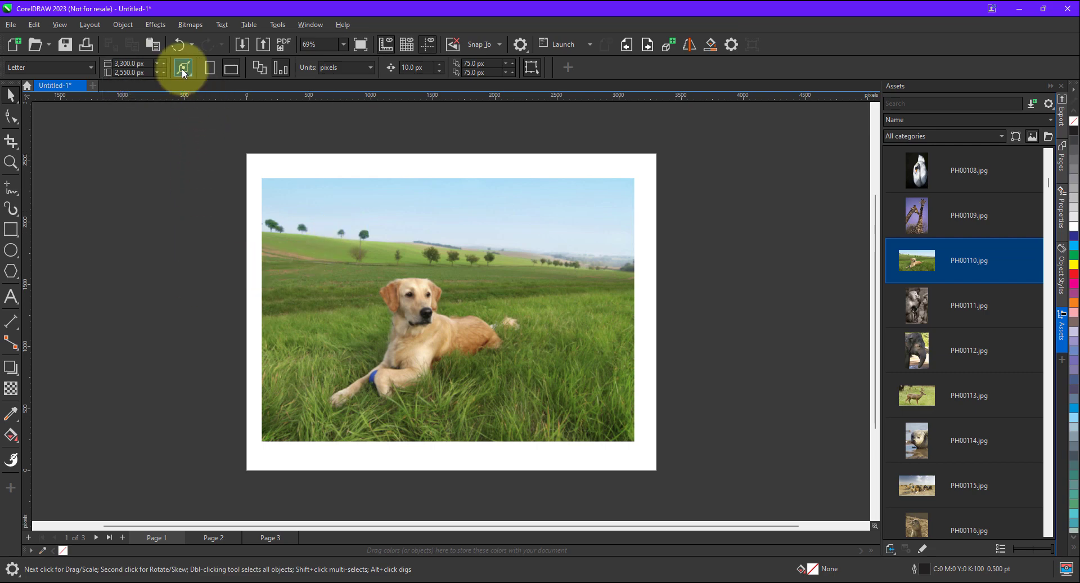
pyautogui.moveTo(184, 68)
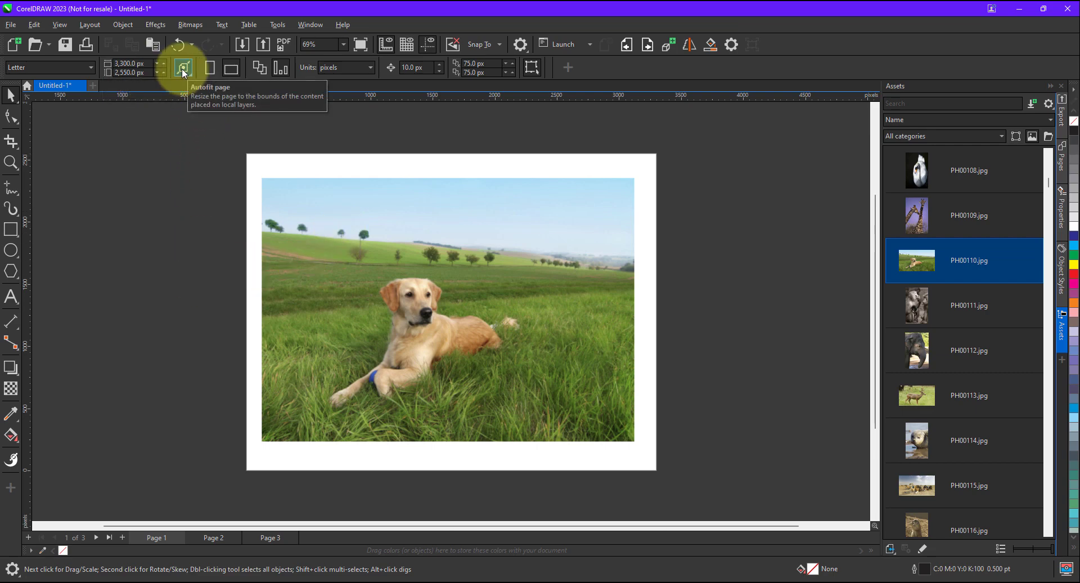
# Autofit page 1 to the dog photo with a 0 px margin, giving 3,000 × 2,121 px.
pyautogui.click(184, 68)
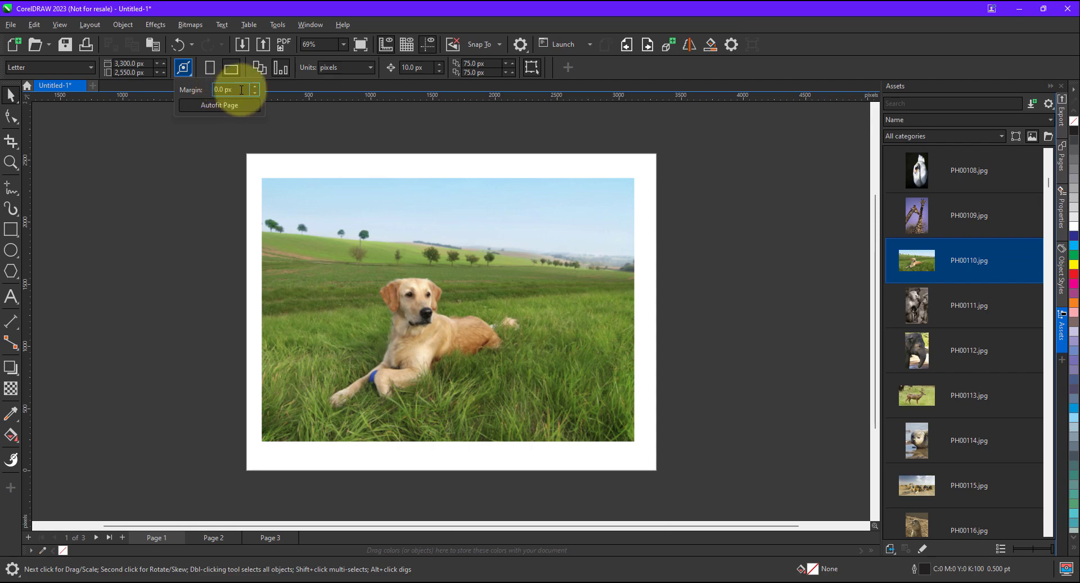
pyautogui.moveTo(227, 90)
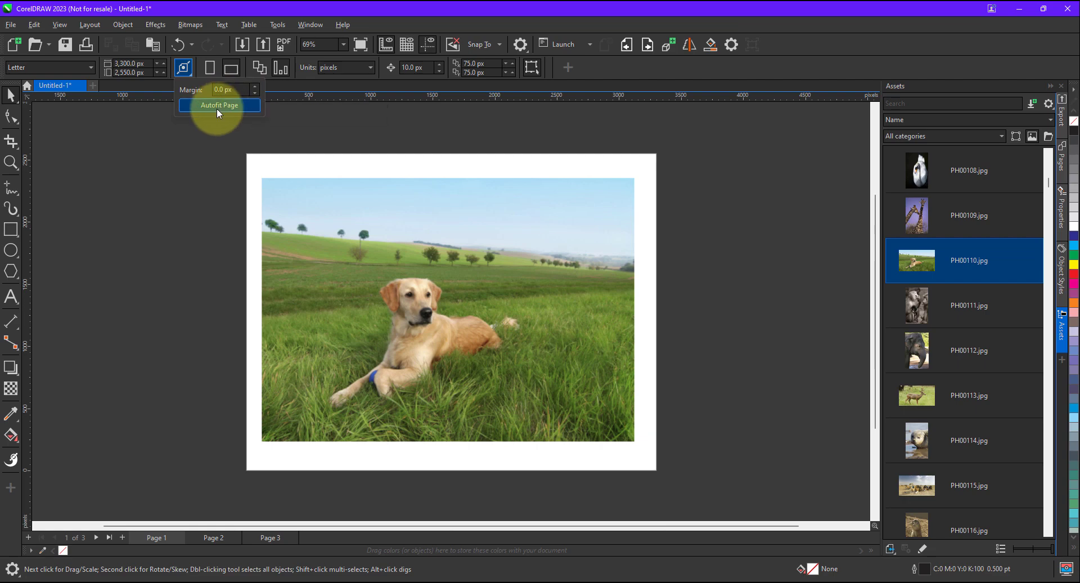
pyautogui.click(218, 105)
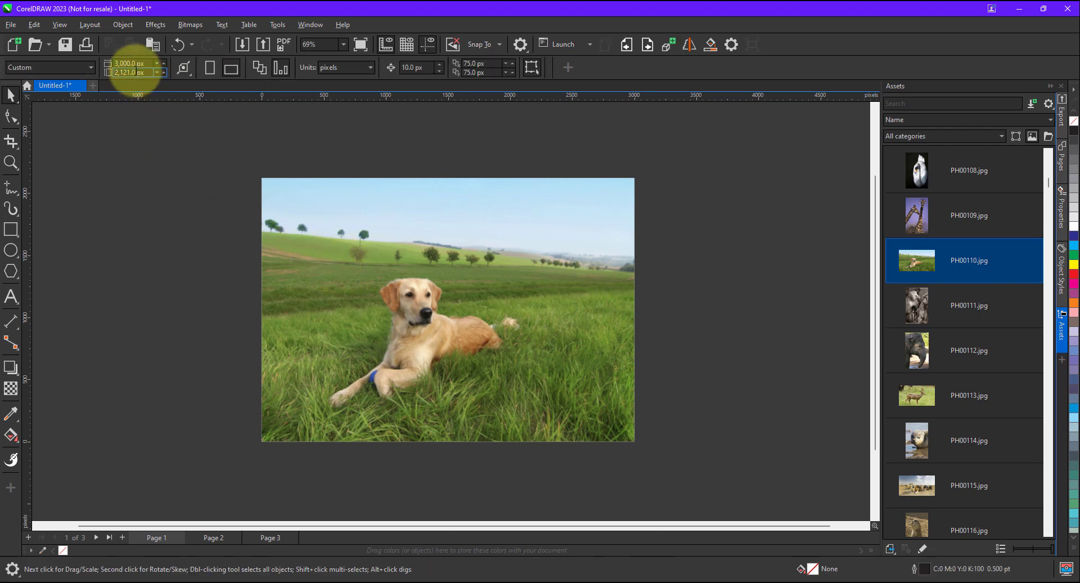
pyautogui.moveTo(131, 68)
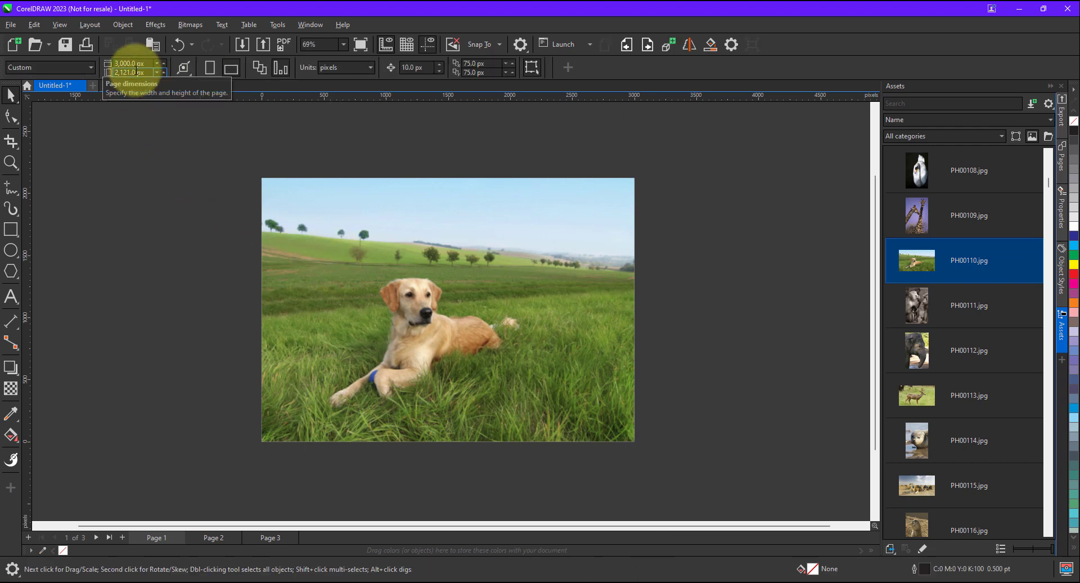
# On page 2, autofit the page around the blue render with a 50 px margin.
pyautogui.click(213, 537)
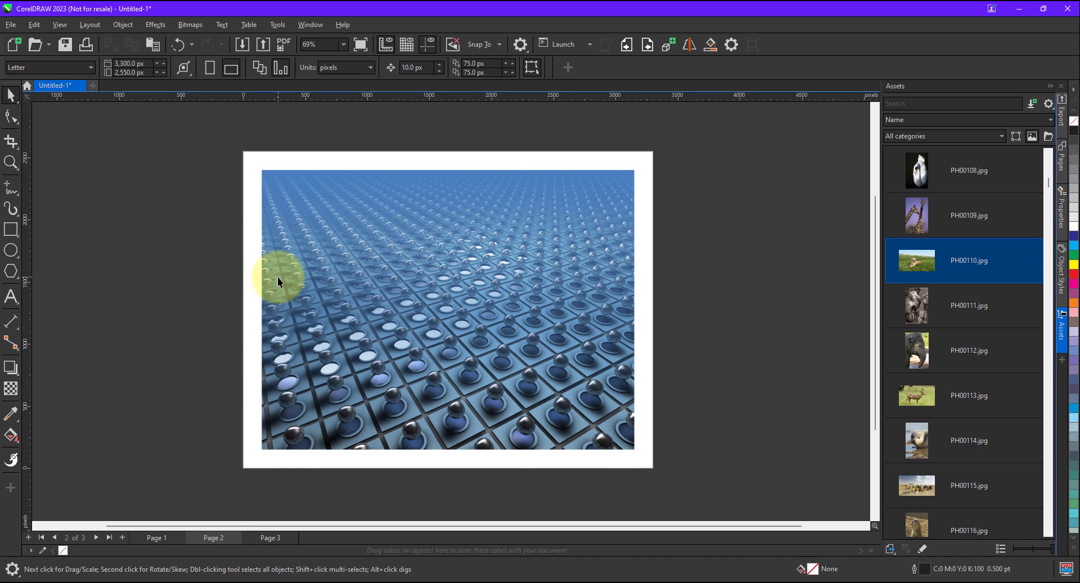
pyautogui.moveTo(186, 115)
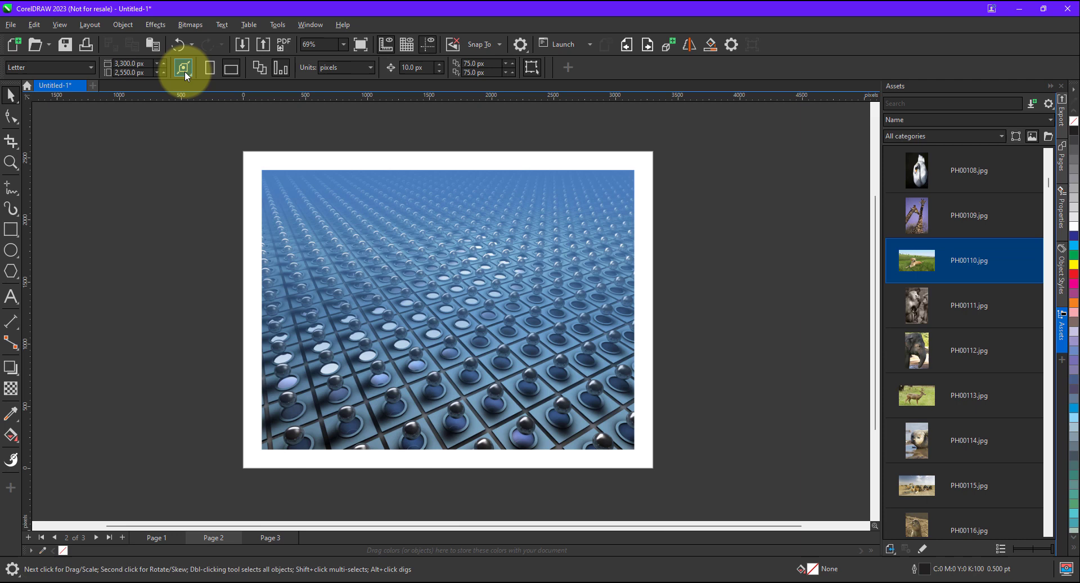
pyautogui.click(232, 67)
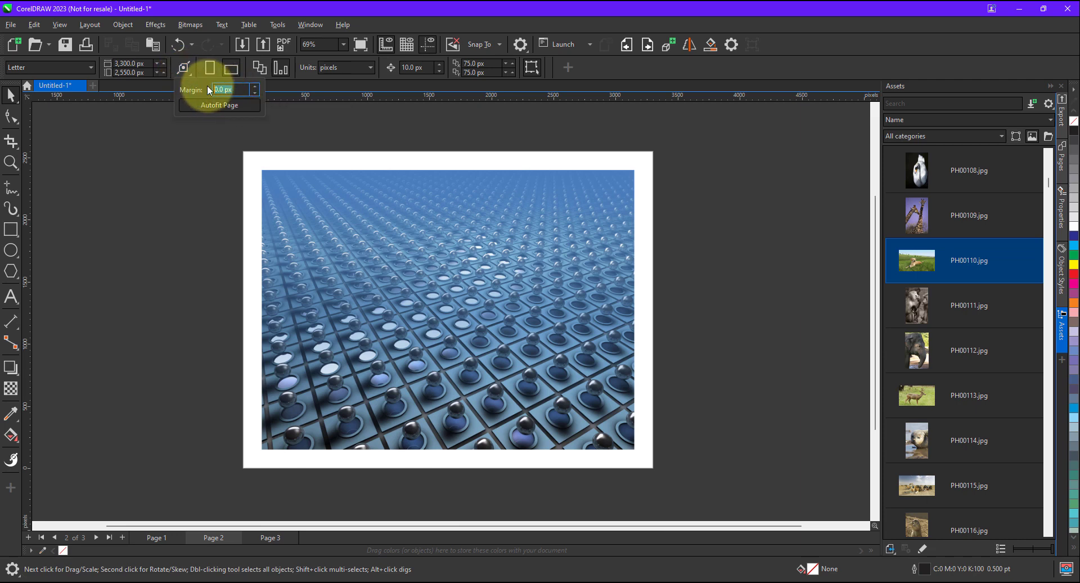
pyautogui.write('50')
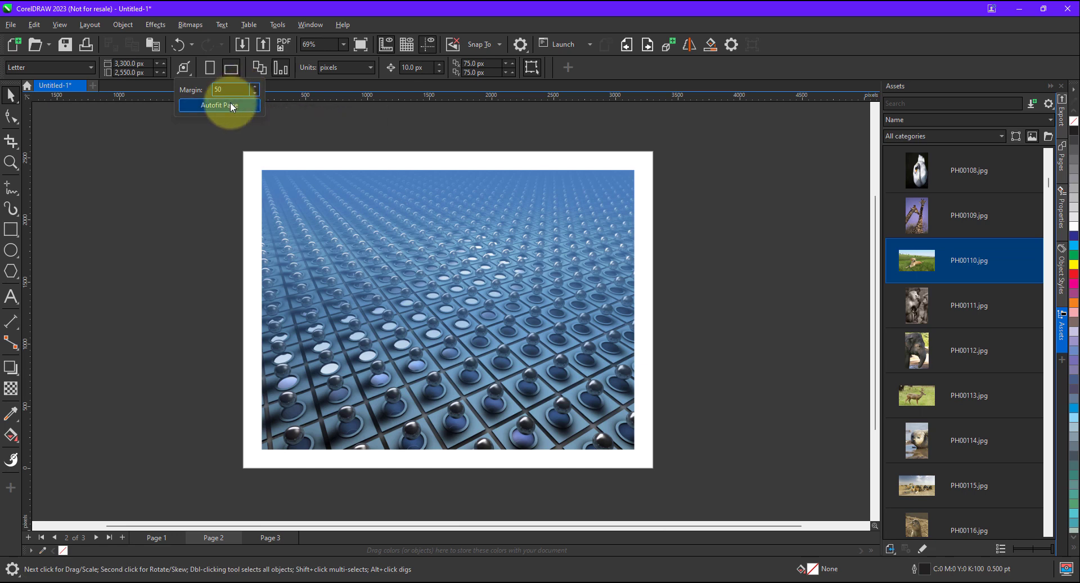
pyautogui.click(218, 105)
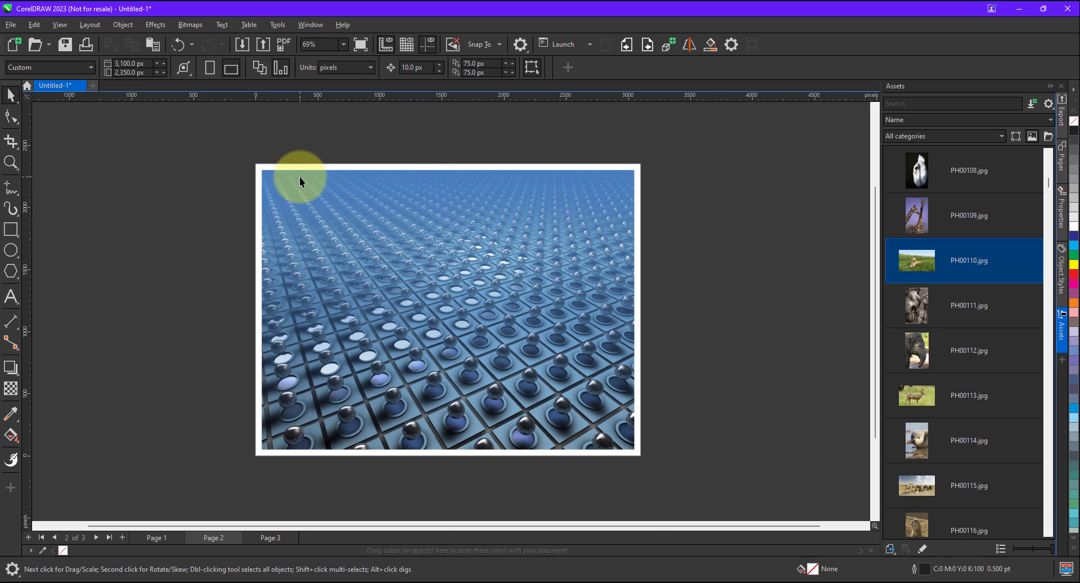
pyautogui.moveTo(305, 223)
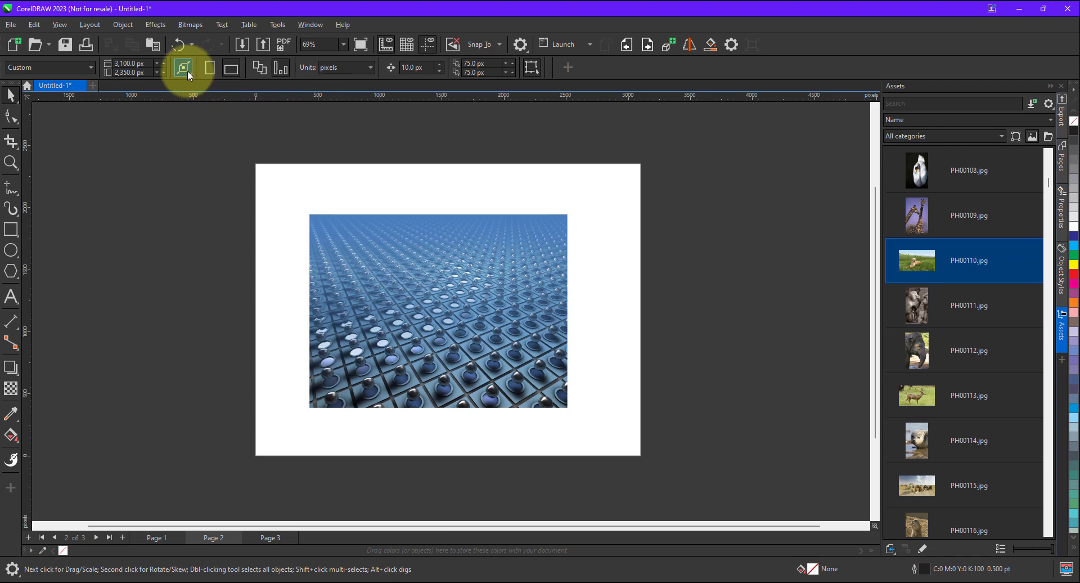
# Refit page 2 around the tiled render using a 30 px margin.
pyautogui.click(184, 67)
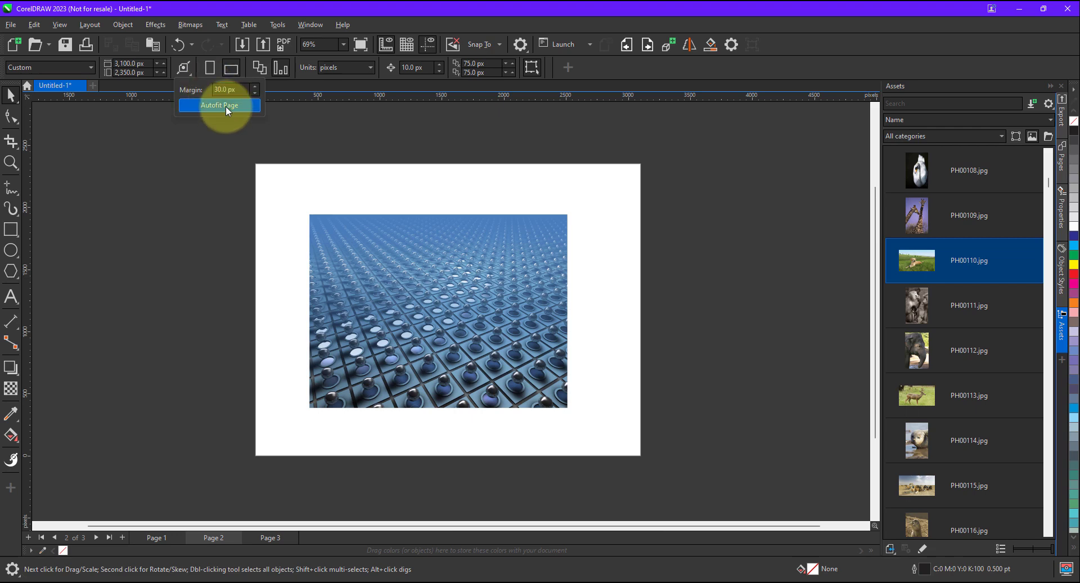
pyautogui.click(218, 105)
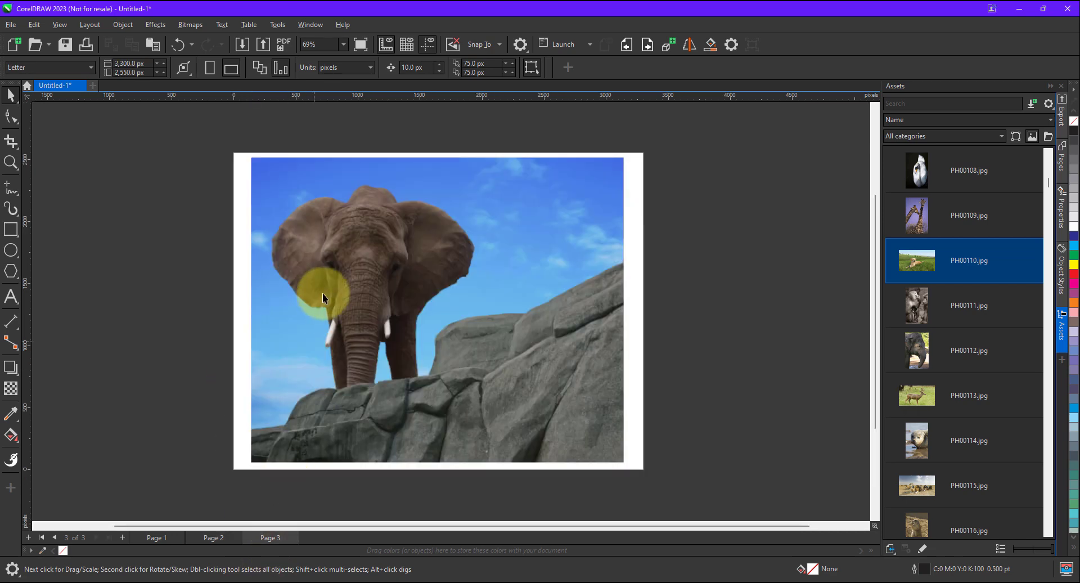
# Add the text 'Elephant' on page 3 with the Text tool.
pyautogui.moveTo(324, 297); pyautogui.dragTo(344, 269)
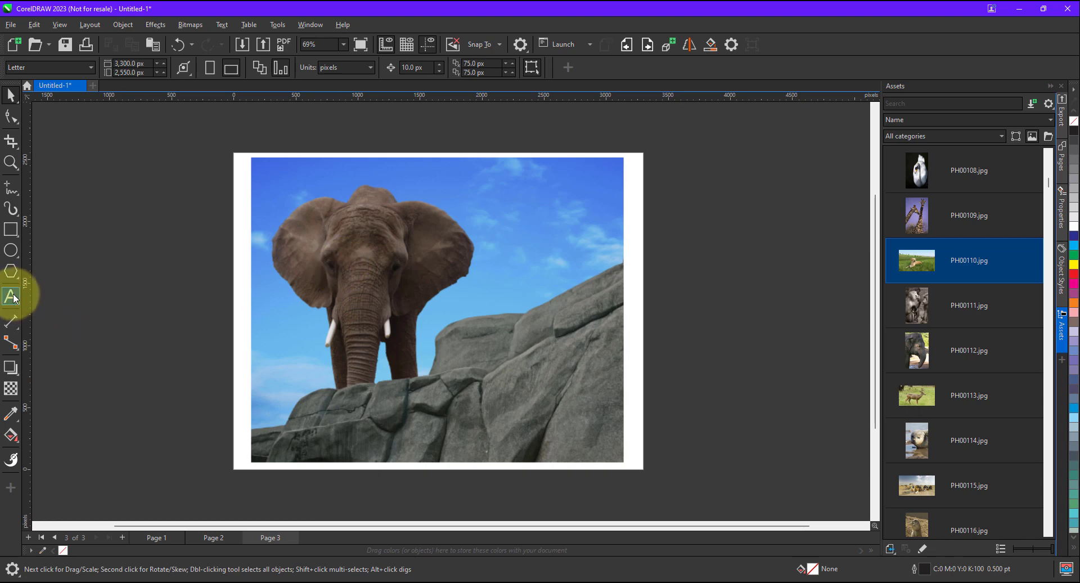
pyautogui.click(12, 297)
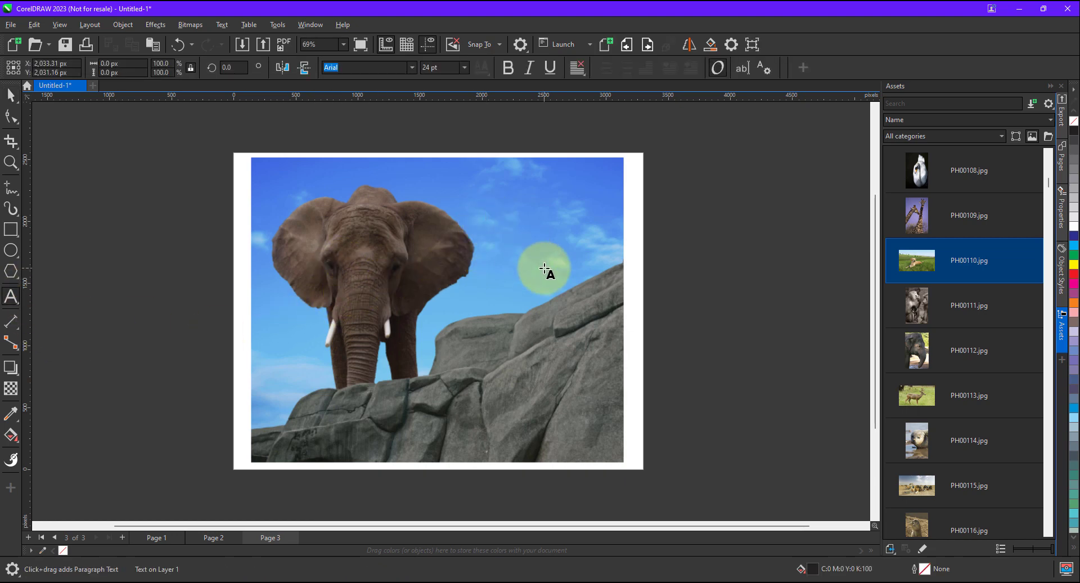
pyautogui.write('Ele')
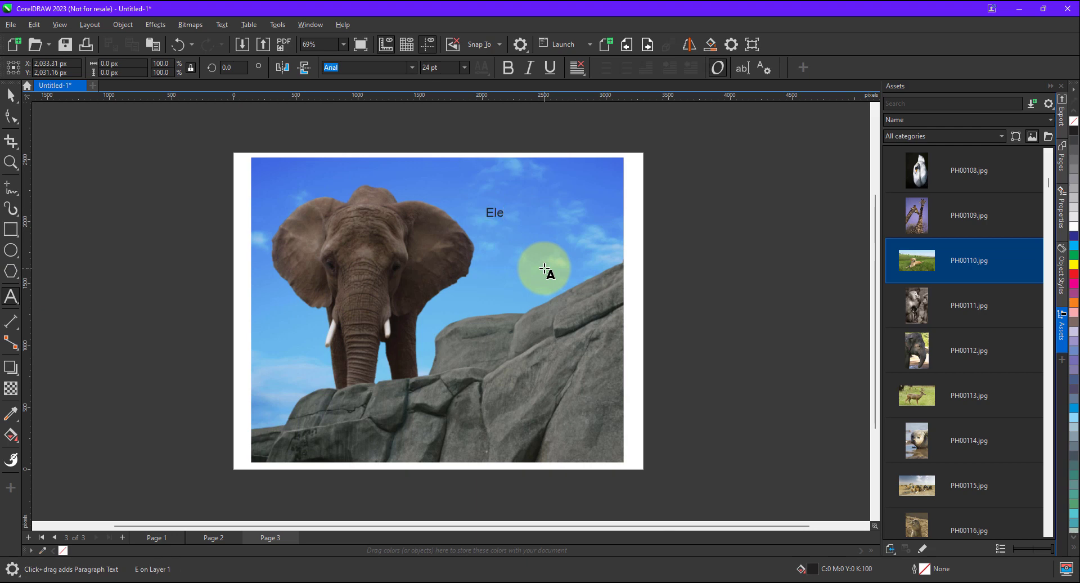
pyautogui.write('phant')
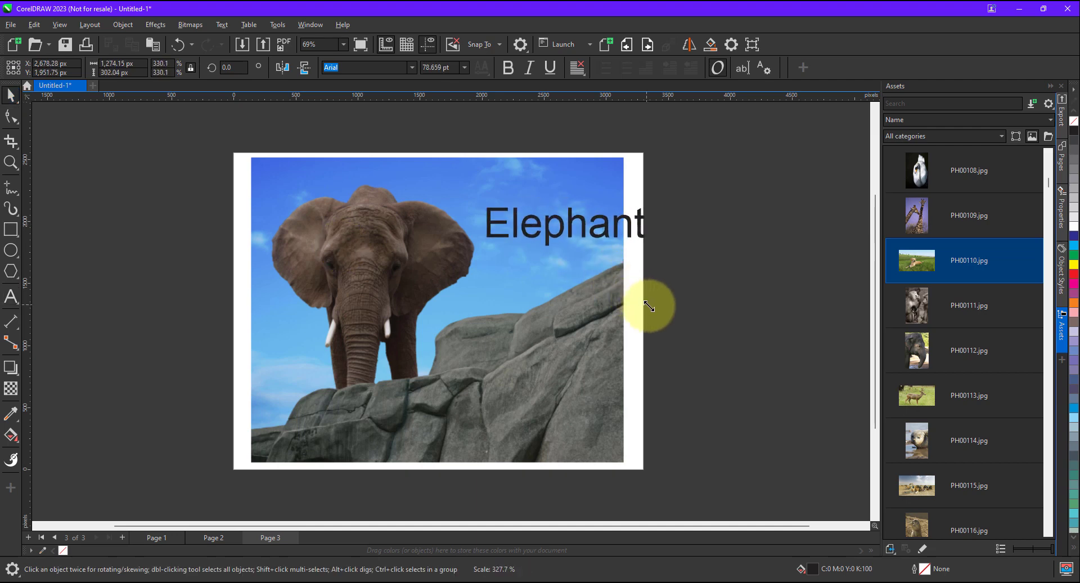
# Make the text green in BatmanForeverAlternate and move it to the photo's top edge.
pyautogui.click(564, 223)
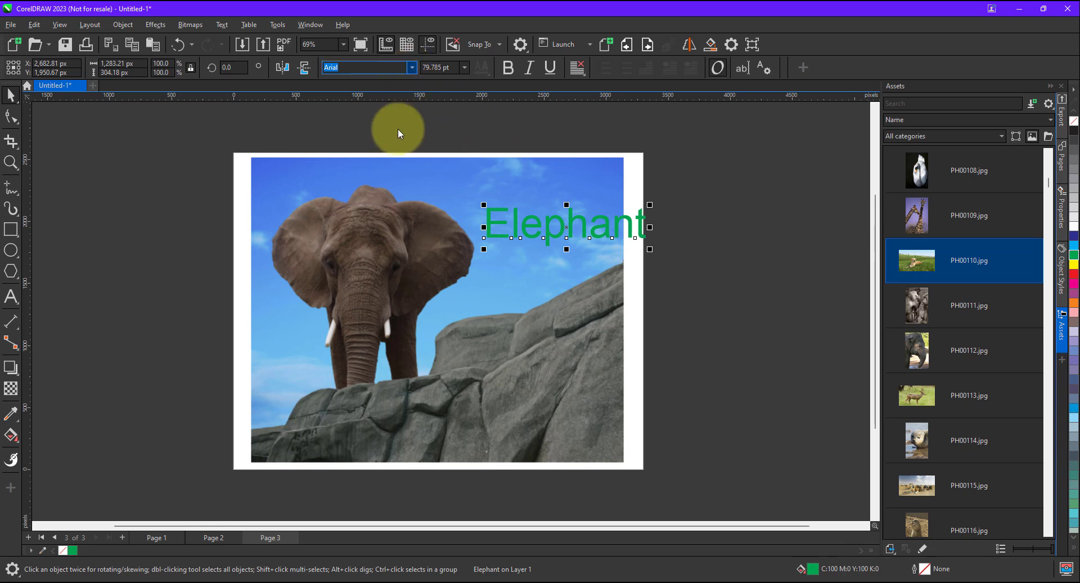
pyautogui.moveTo(388, 122)
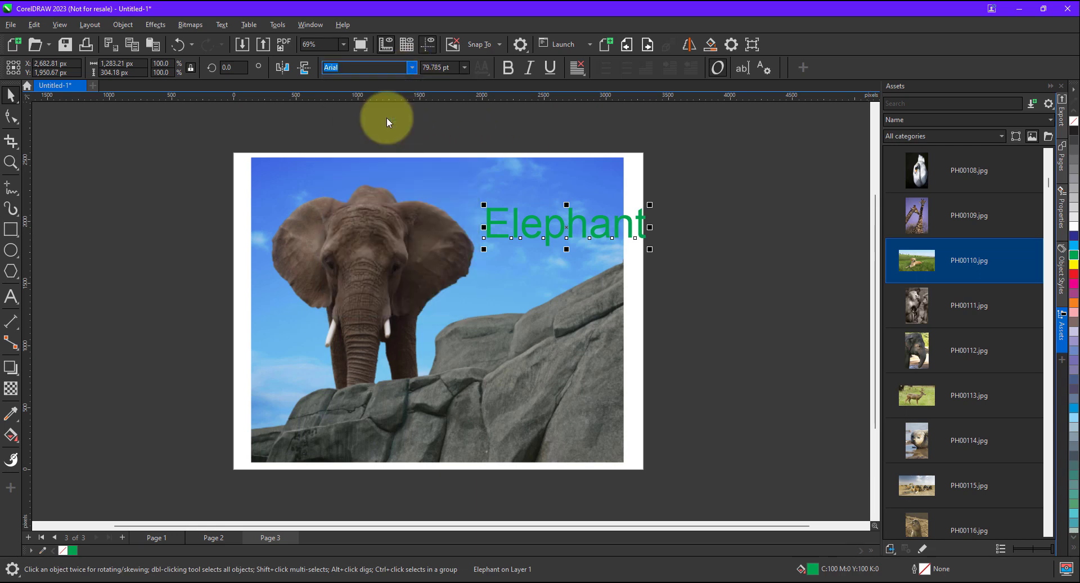
pyautogui.click(365, 67)
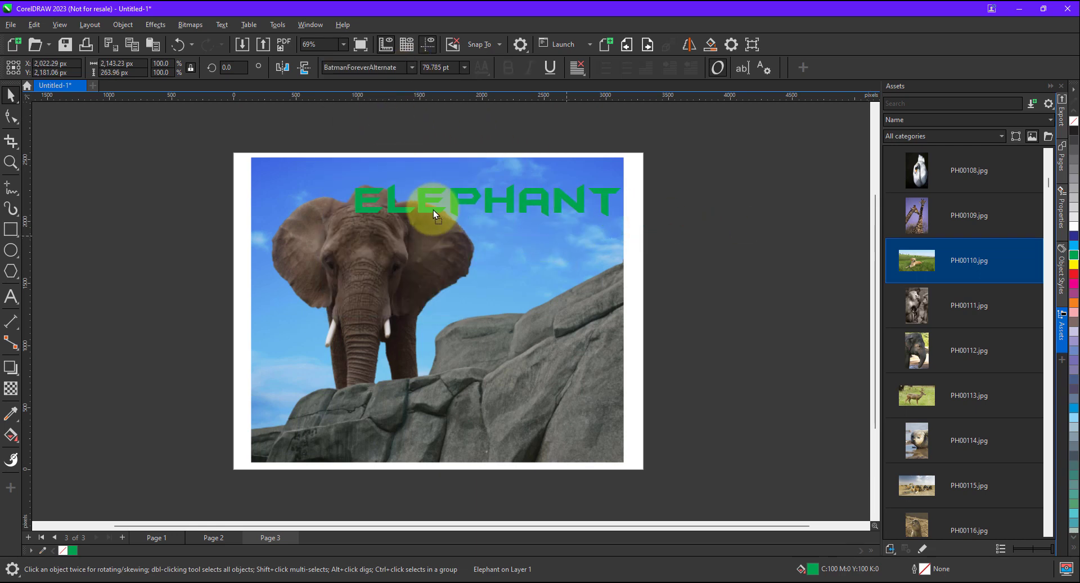
pyautogui.moveTo(434, 200); pyautogui.dragTo(411, 148)
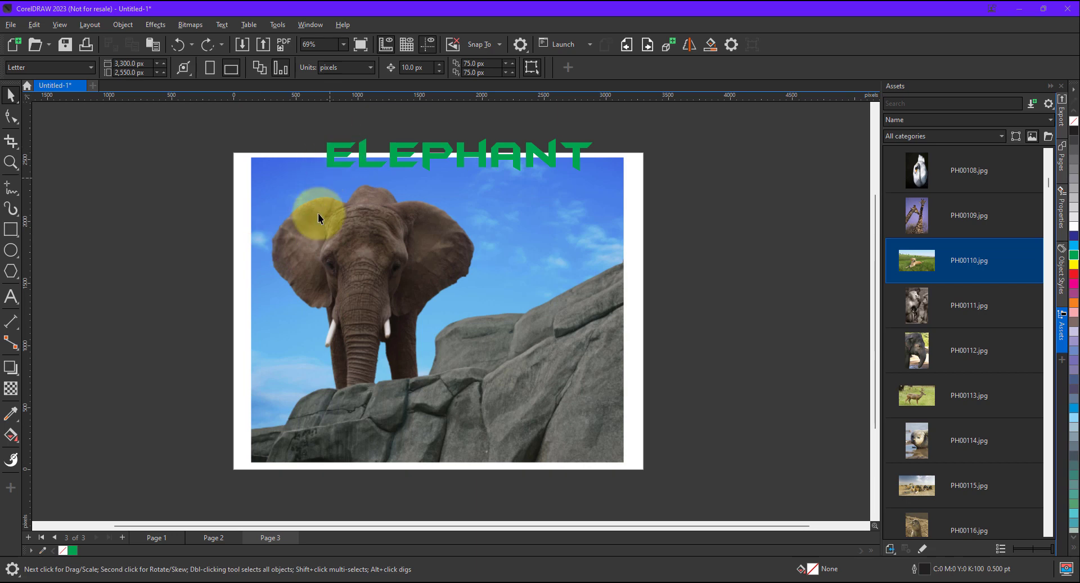
# Autofit page 3 to the photo and title with zero margin, giving 3,000 × 2,608.89 px.
pyautogui.moveTo(320, 218); pyautogui.dragTo(317, 244)
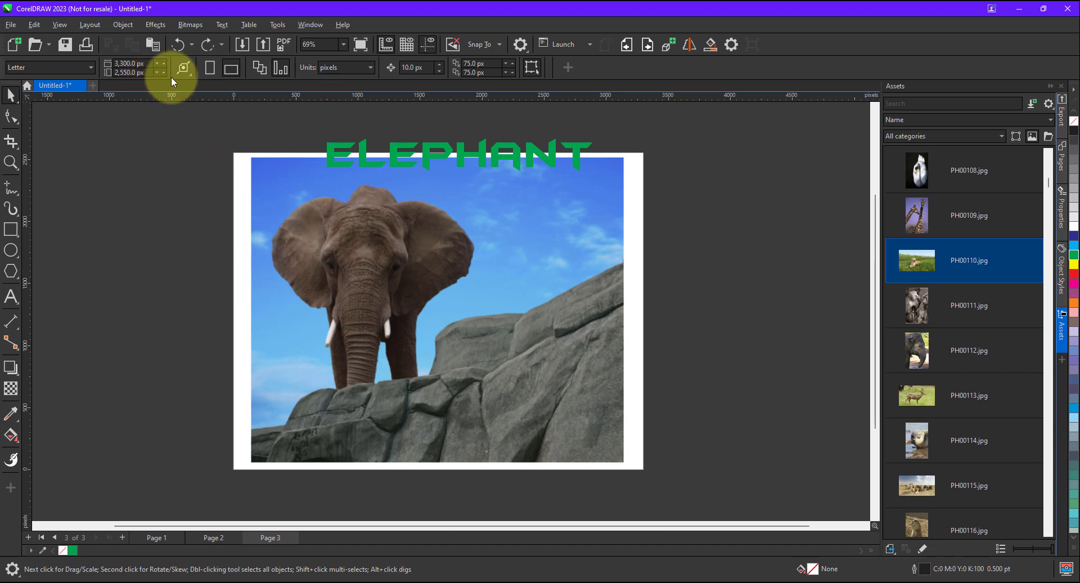
pyautogui.click(183, 67)
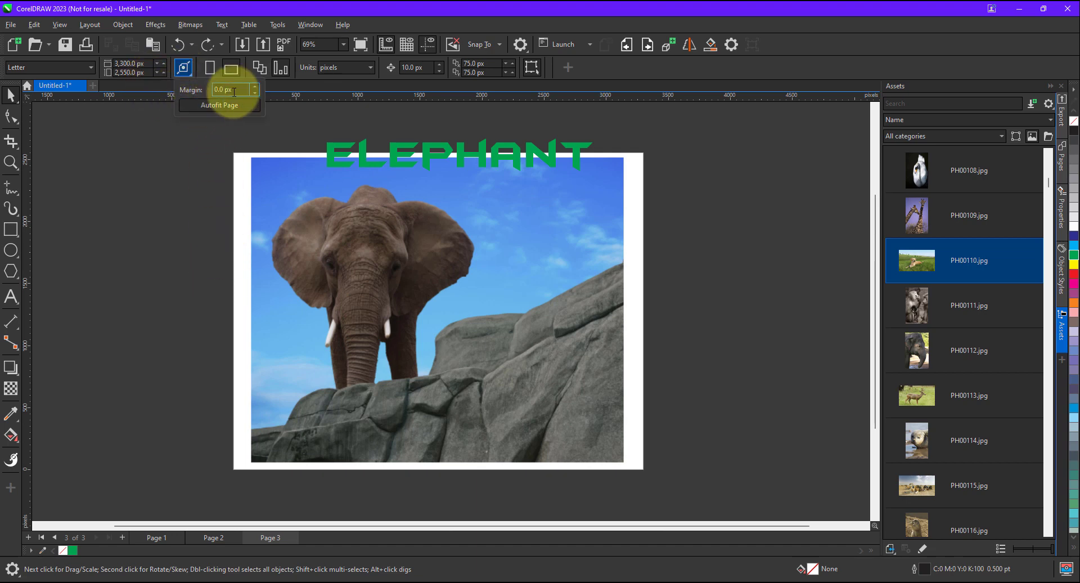
pyautogui.moveTo(232, 89)
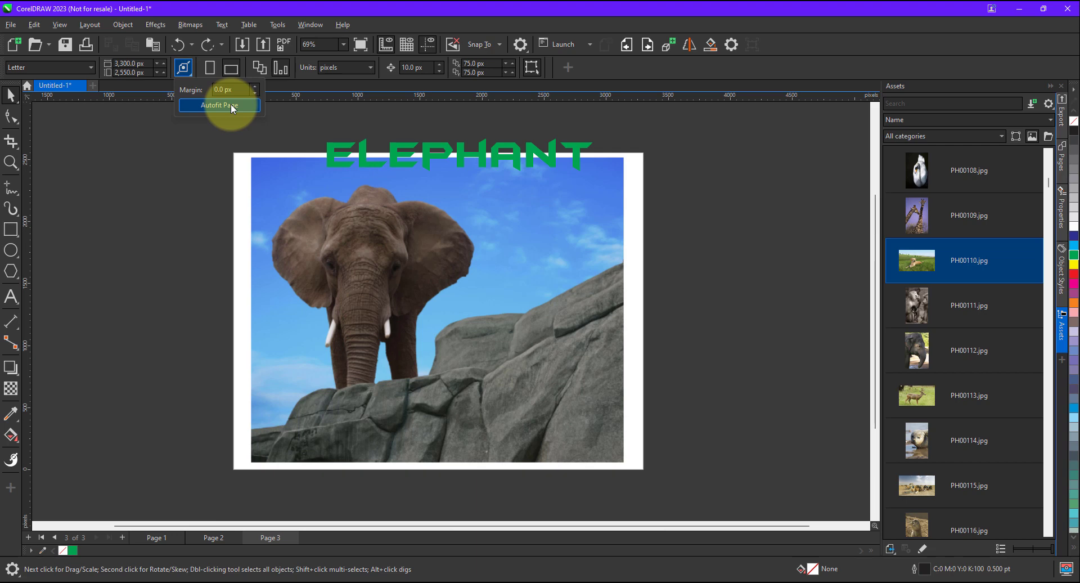
pyautogui.click(220, 104)
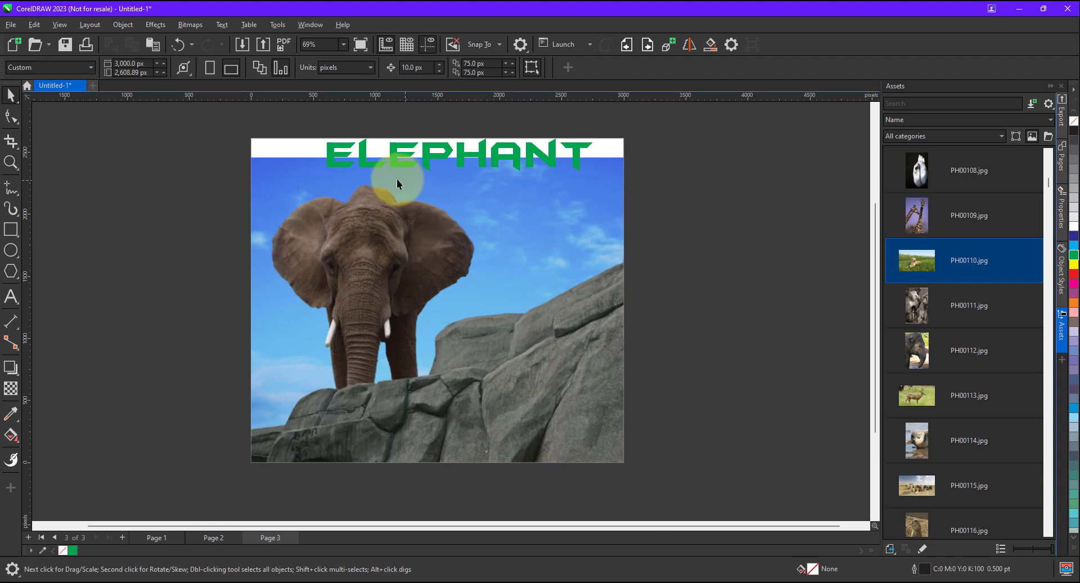
pyautogui.moveTo(332, 184)
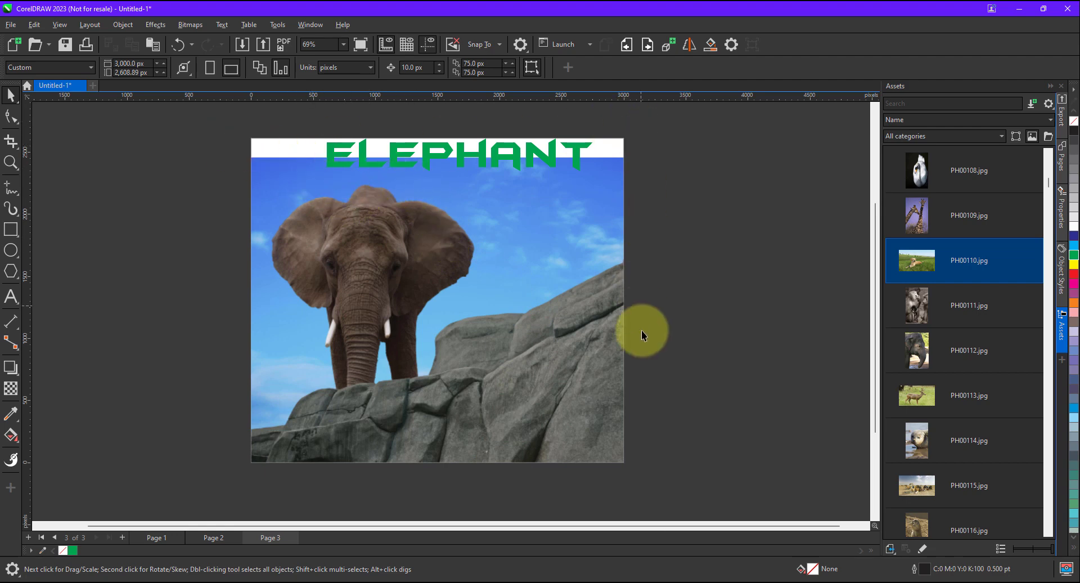
pyautogui.moveTo(165, 114)
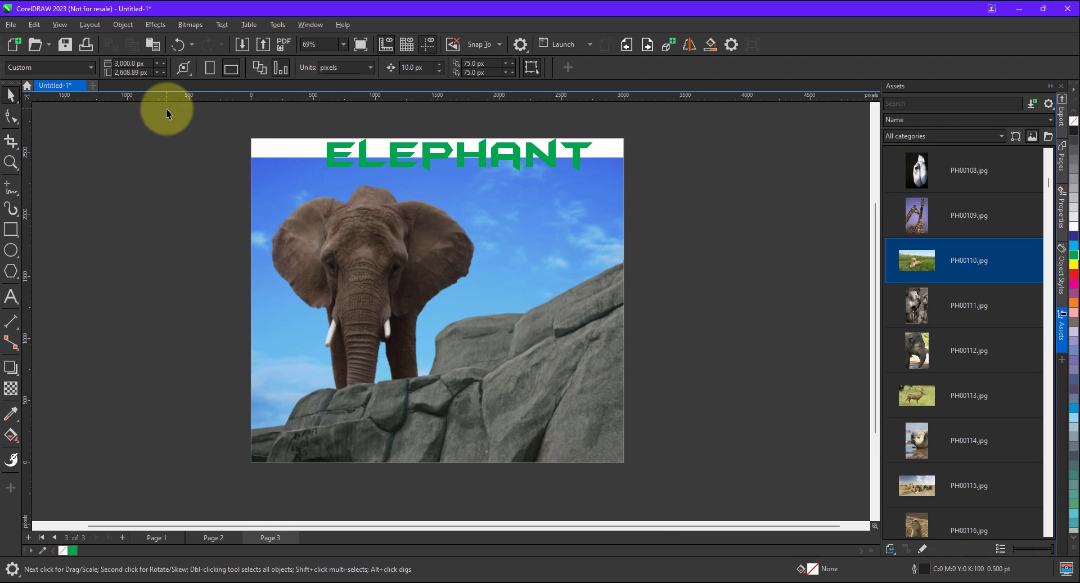
pyautogui.moveTo(413, 186)
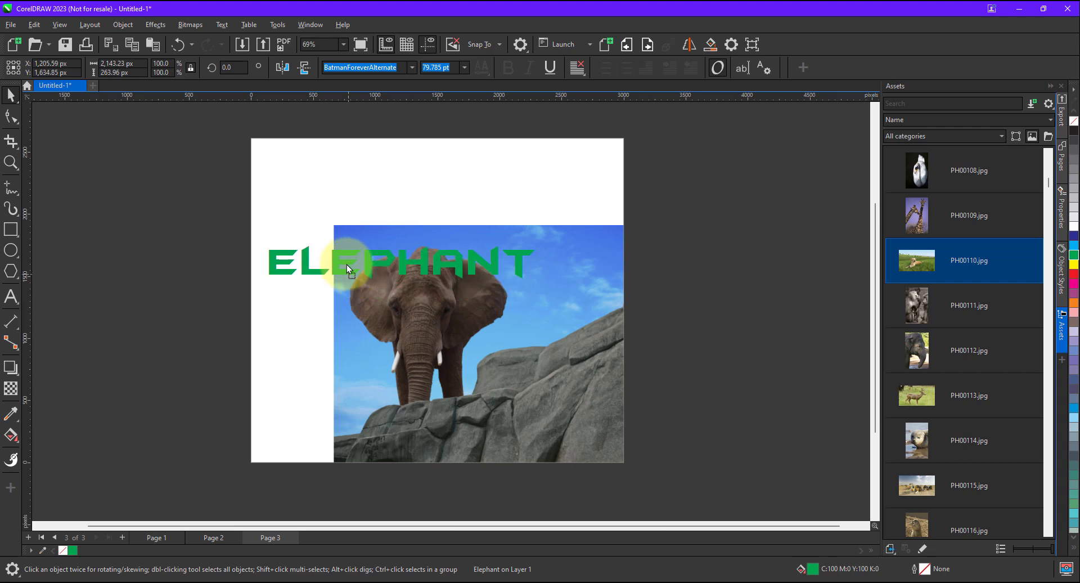
# Move ELEPHANT down over the rocks and refit page 3 with a 20 px margin.
pyautogui.moveTo(348, 269); pyautogui.dragTo(351, 405)
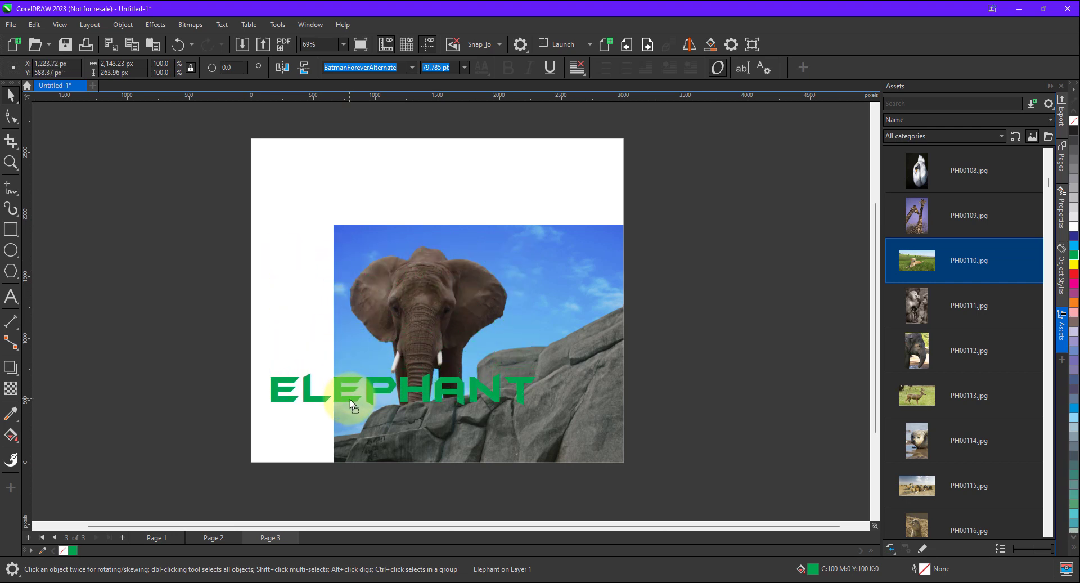
pyautogui.click(351, 404)
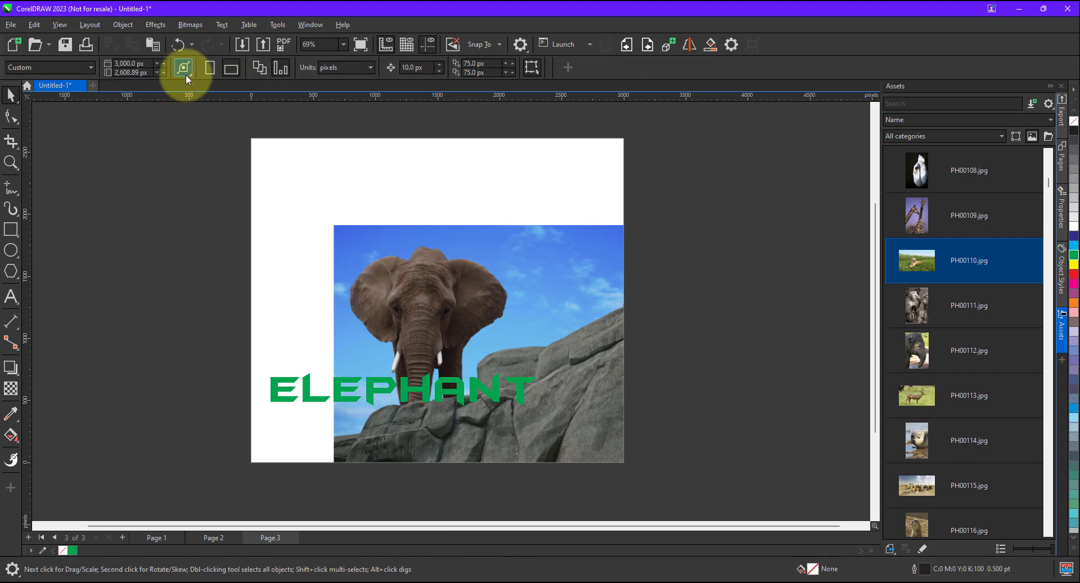
pyautogui.click(183, 67)
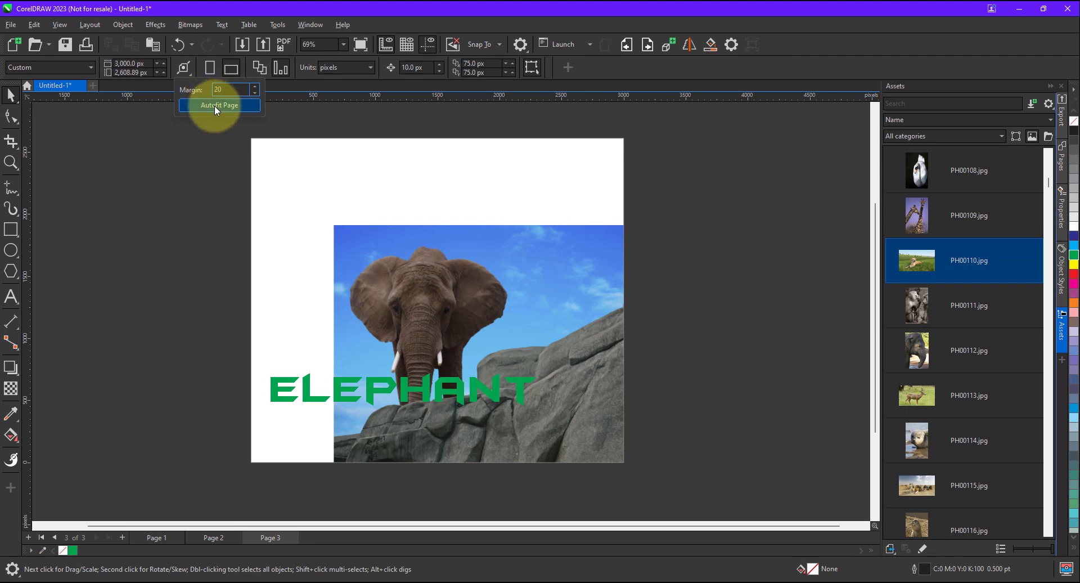
pyautogui.click(219, 105)
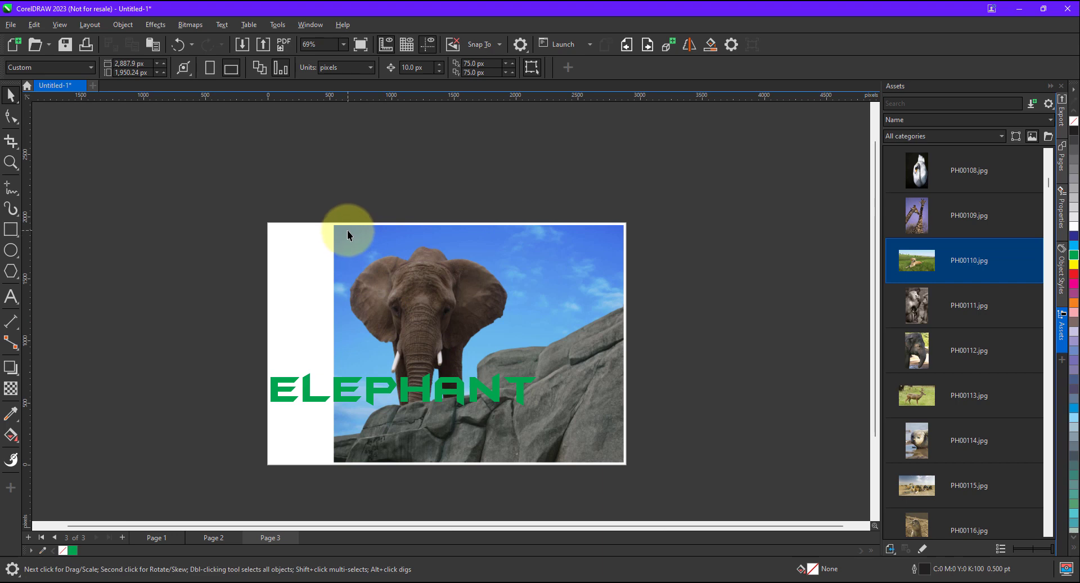
pyautogui.moveTo(345, 232)
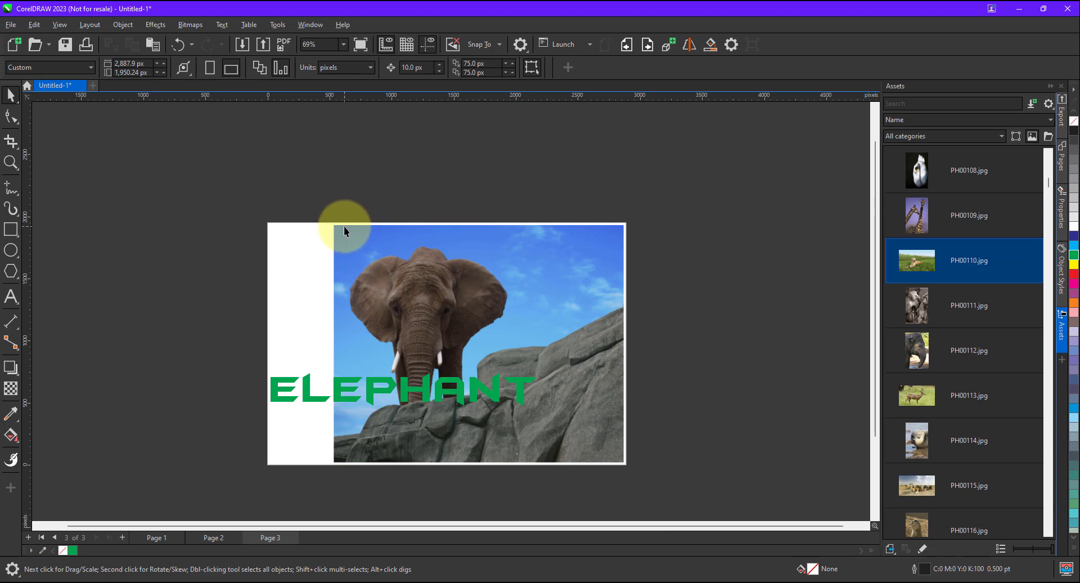
pyautogui.moveTo(647, 495)
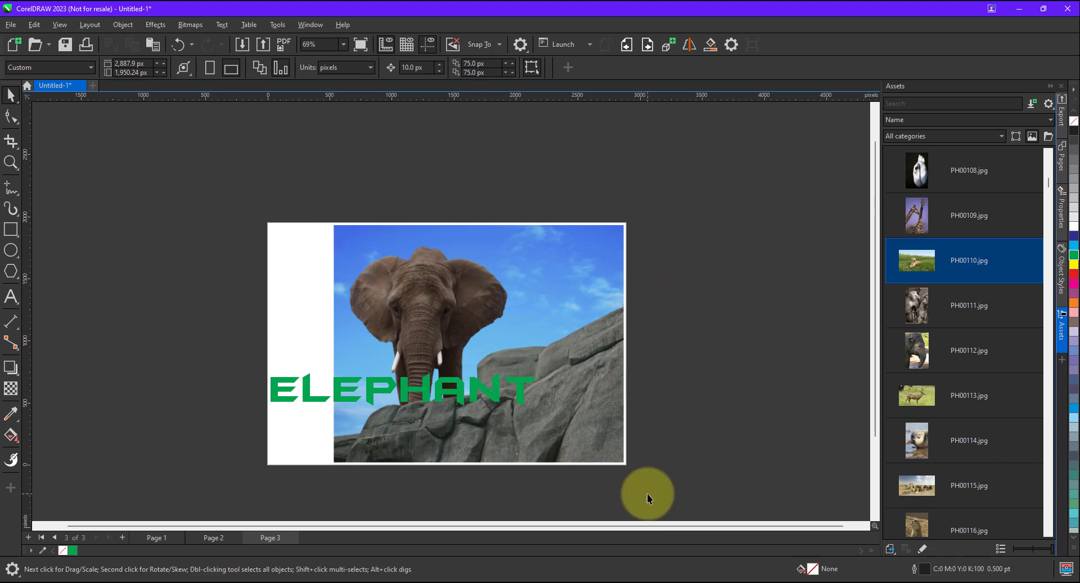